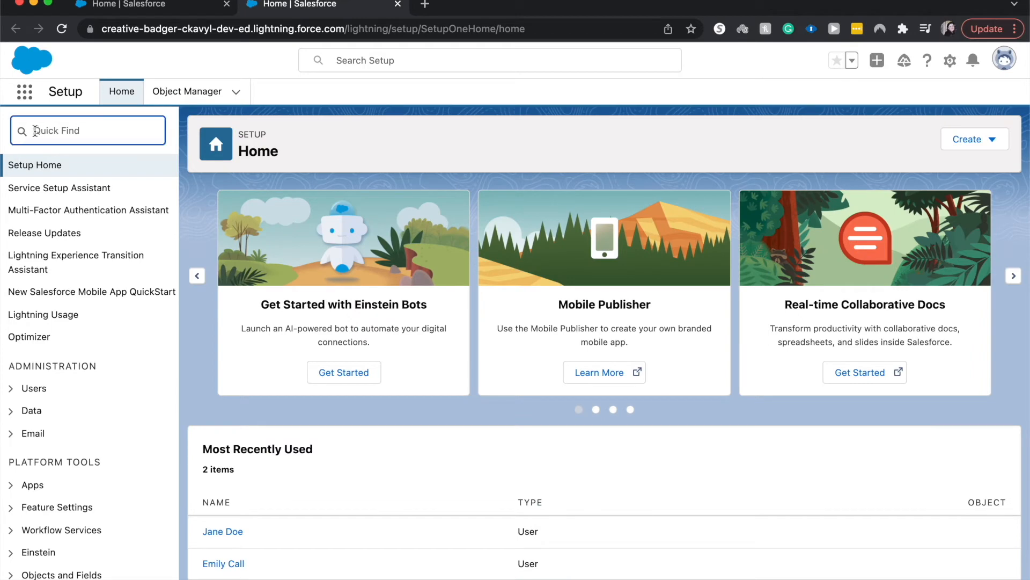
Search Quick Find for 'bus' and open the Business Hours settings page
type("bus")
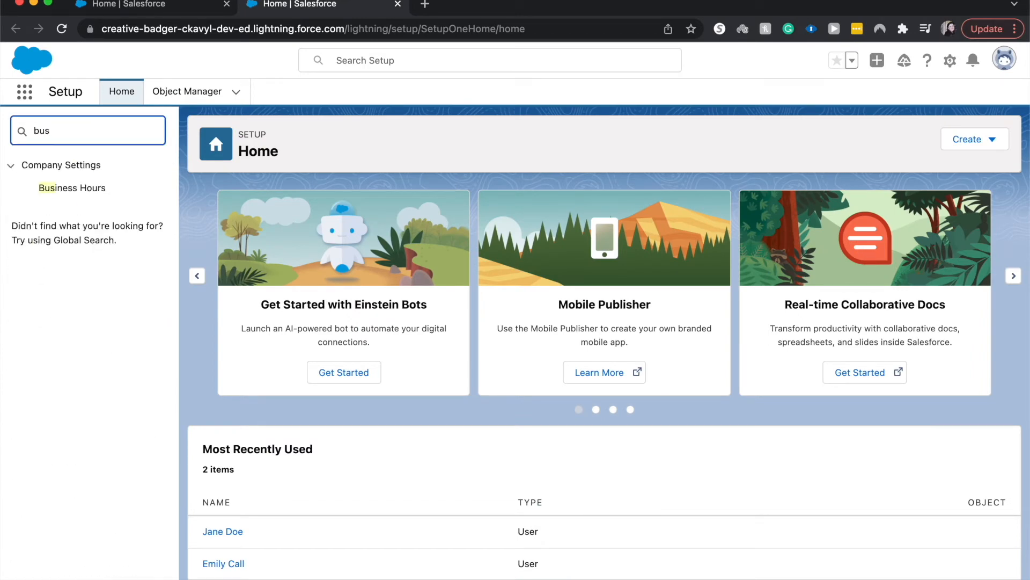
left_click(71, 188)
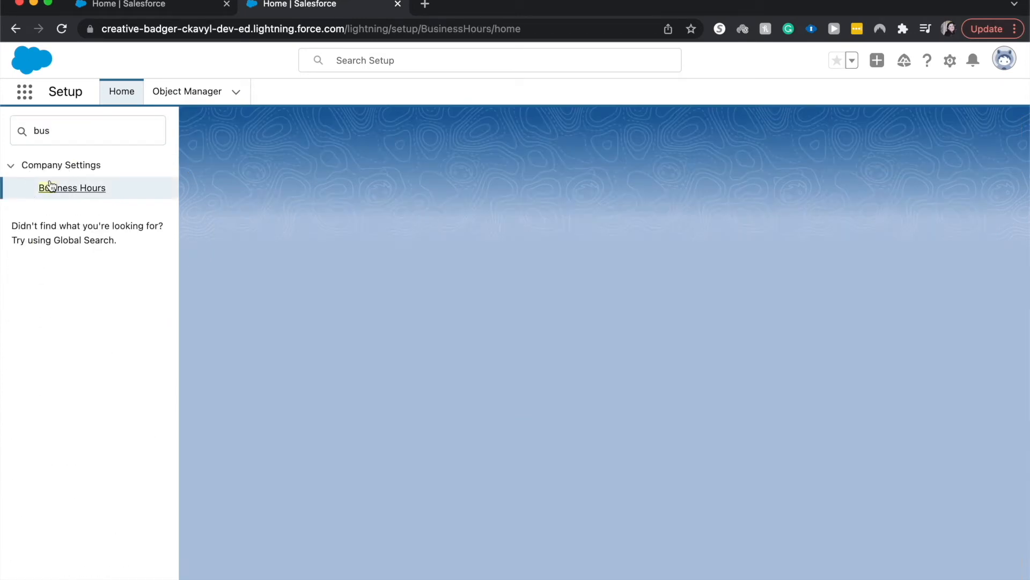
left_click(72, 188)
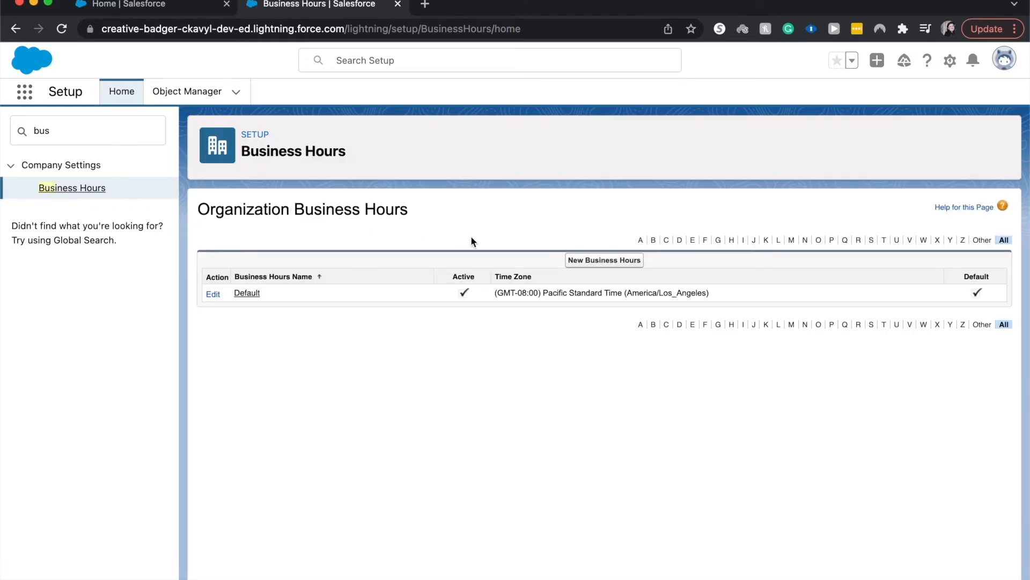
Create a business hours record named 'Regular Business Hours', marked active and default
left_click(604, 260)
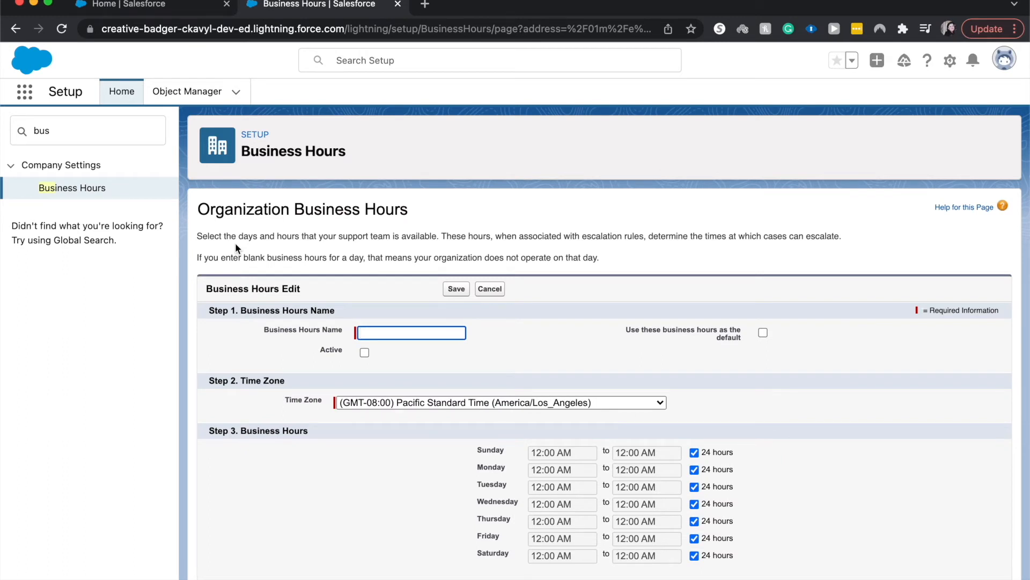
type("Regular Bui")
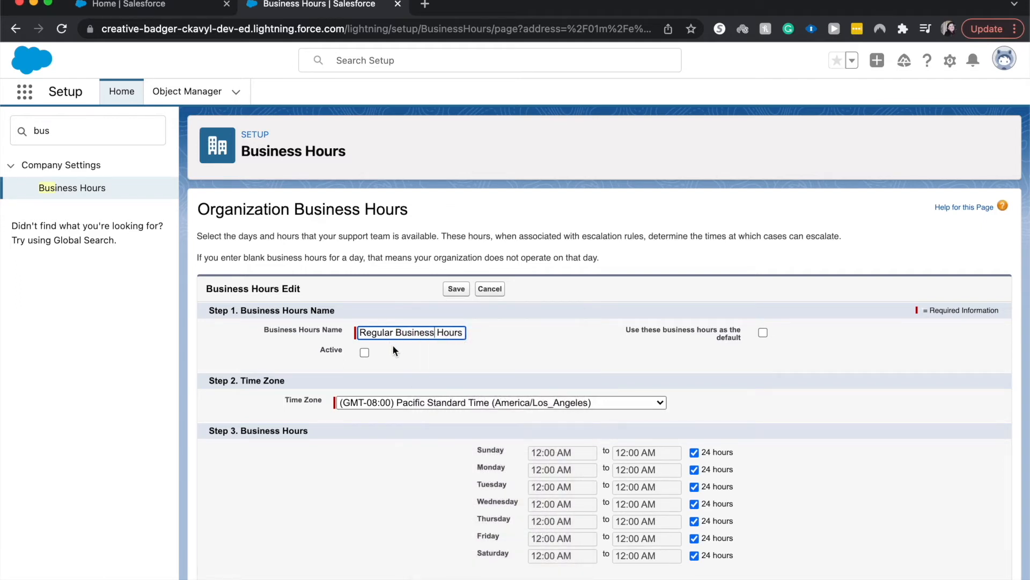
left_click(365, 353)
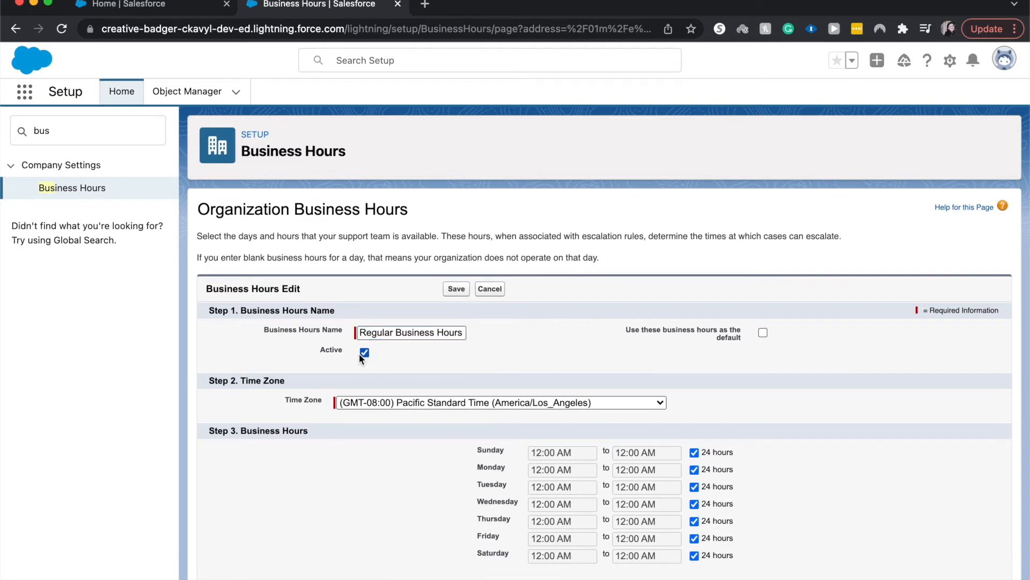
left_click(762, 333)
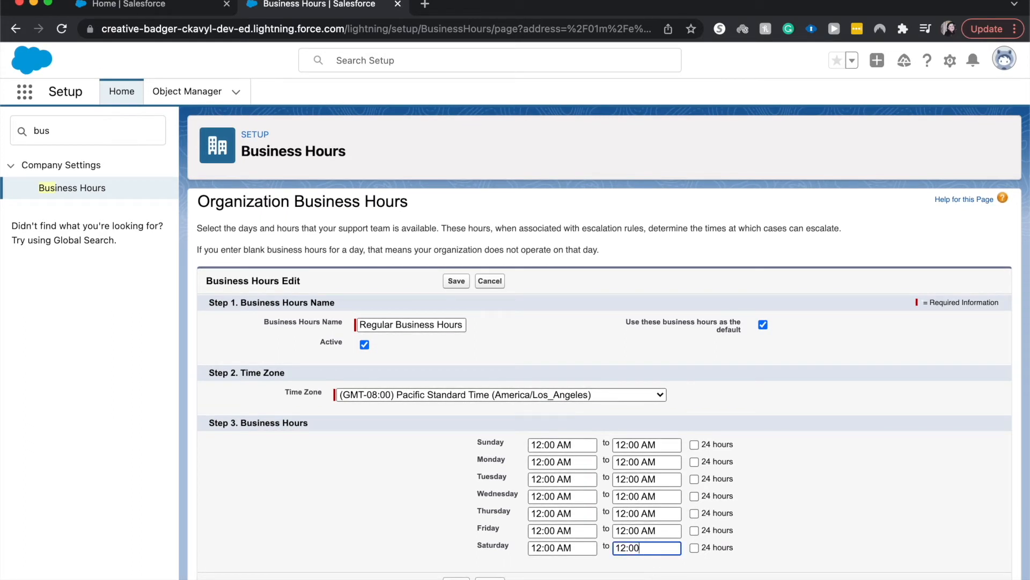
Clear Sunday's hours and enter 5:00 PM closing and 8:00 AM opening times for weekdays
left_click(561, 548)
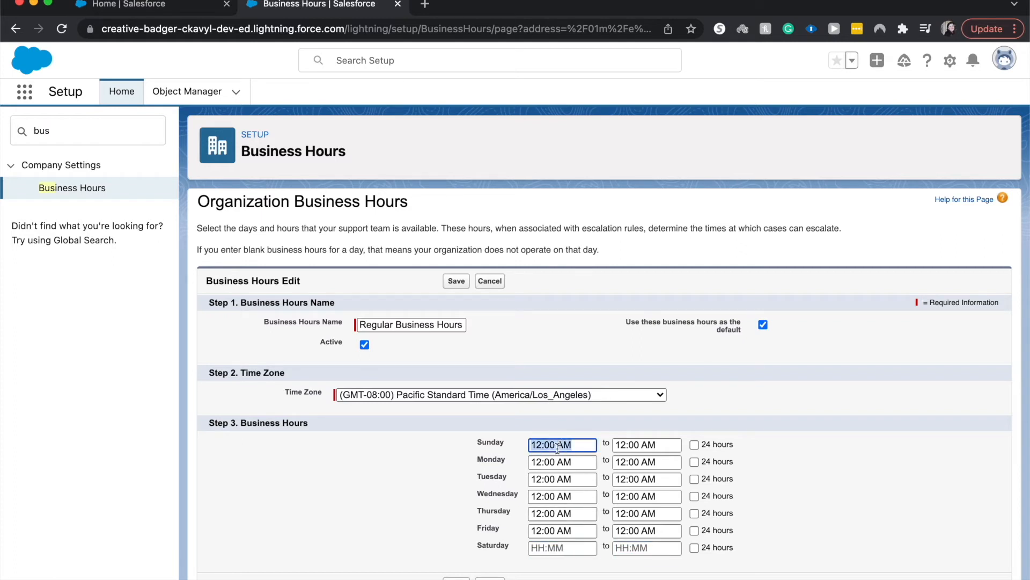
left_click(647, 444)
type("8")
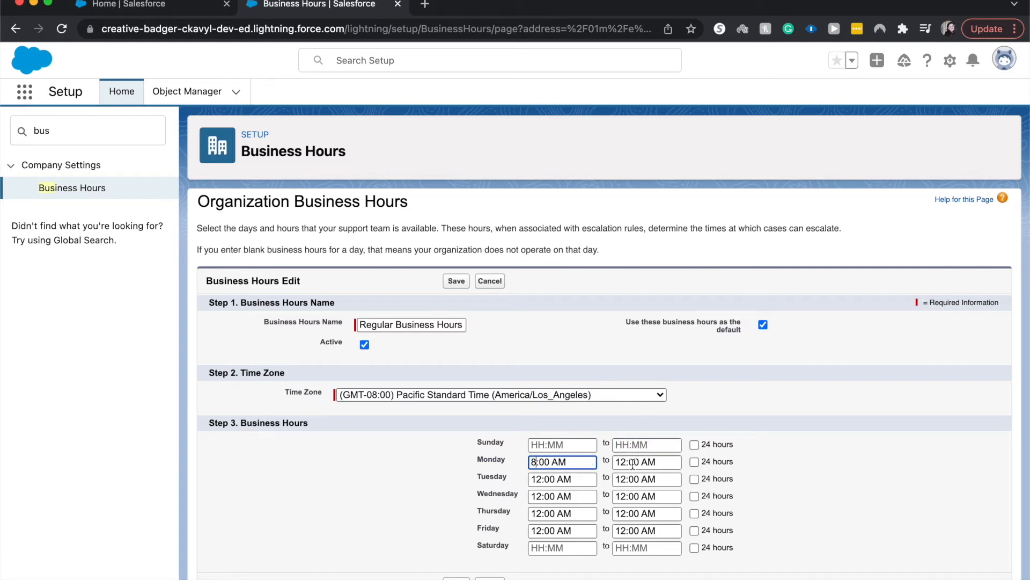
left_click(647, 462)
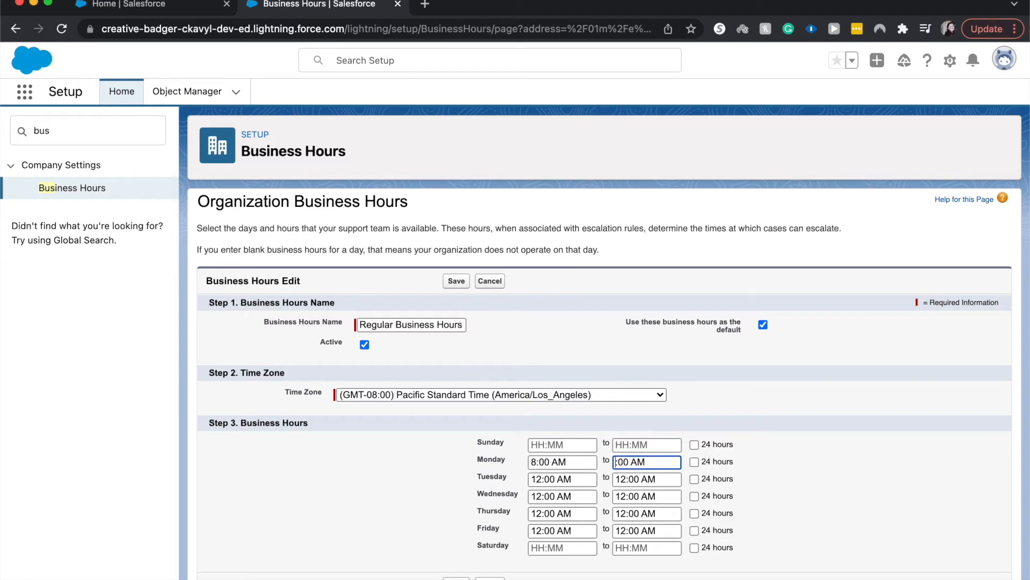
type("5:00 M")
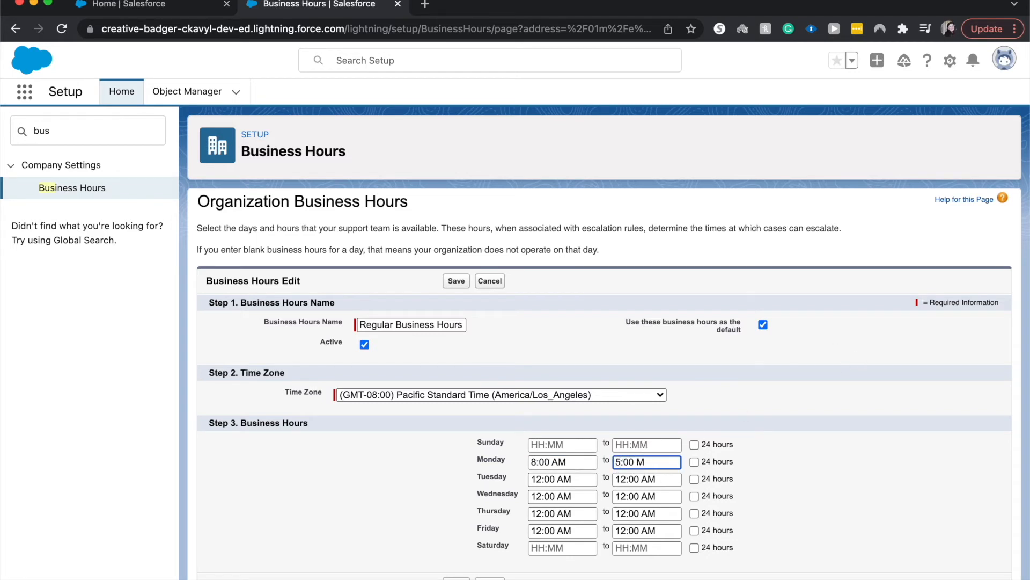
type("PM")
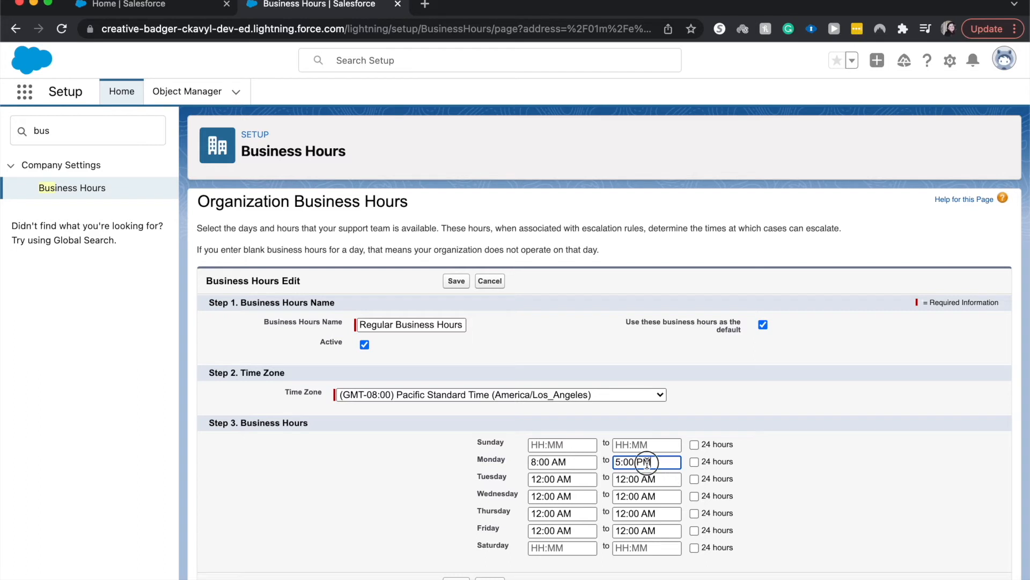
left_click(646, 478)
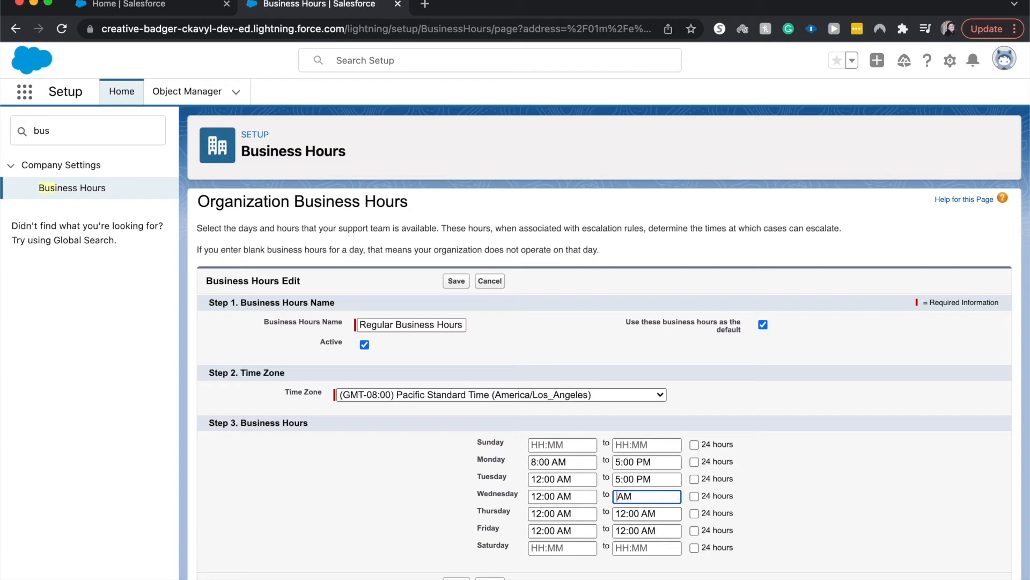
type("5:00 PM")
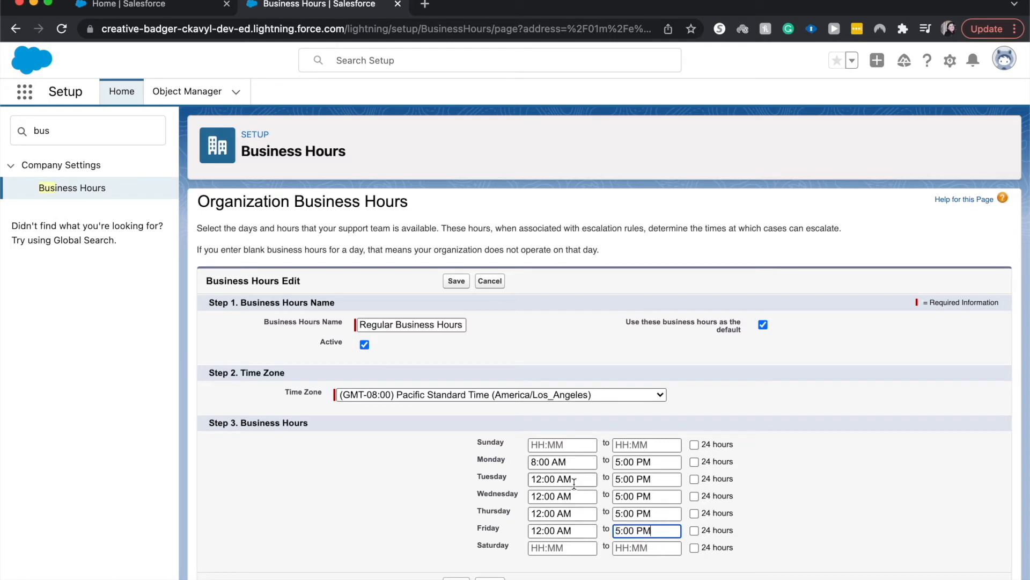
type("8")
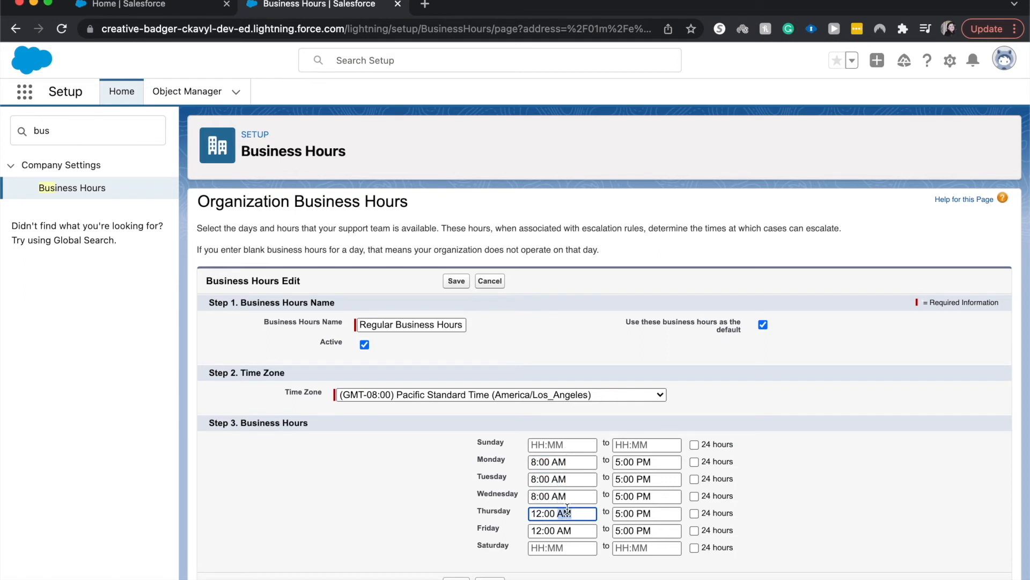
type("8:00 AM")
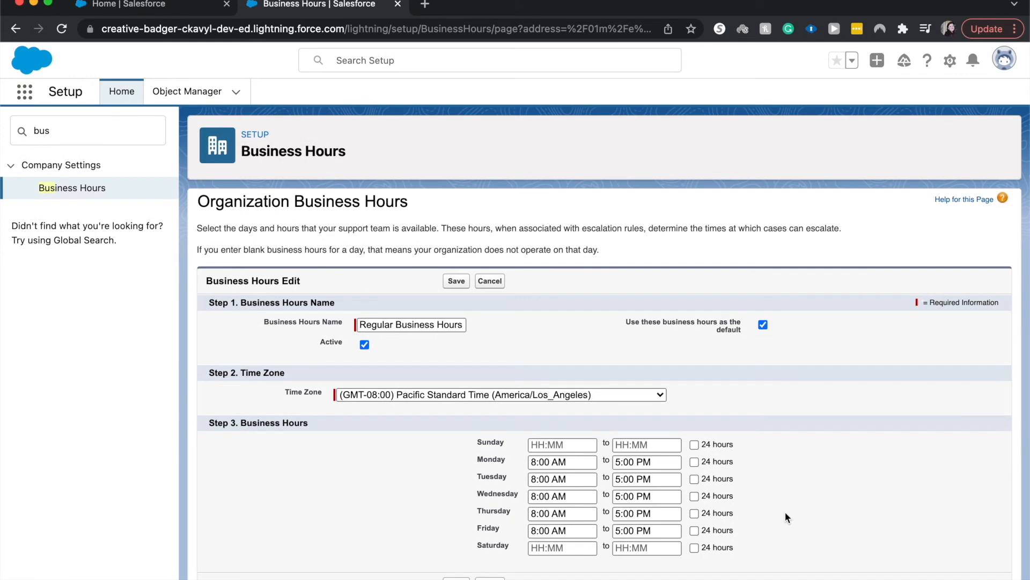
mouse_move(445, 564)
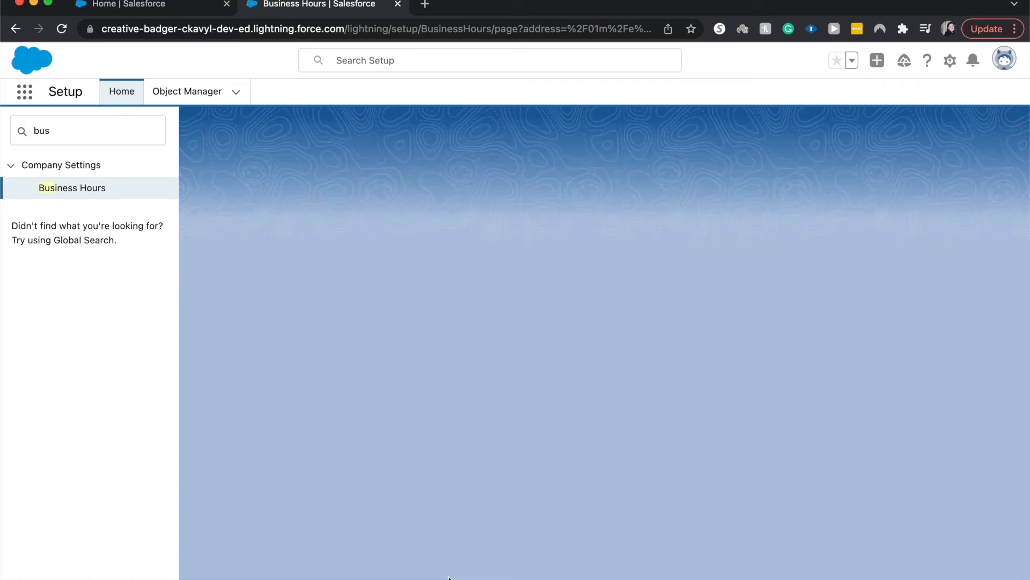
Save the record and reopen Regular Business Hours to manage its holidays
left_click(71, 187)
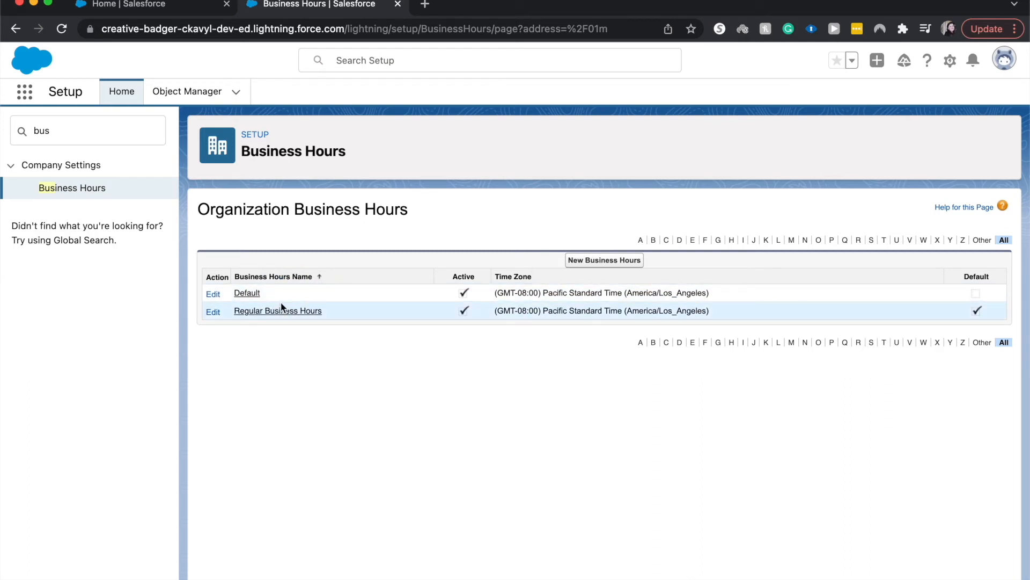
left_click(246, 293)
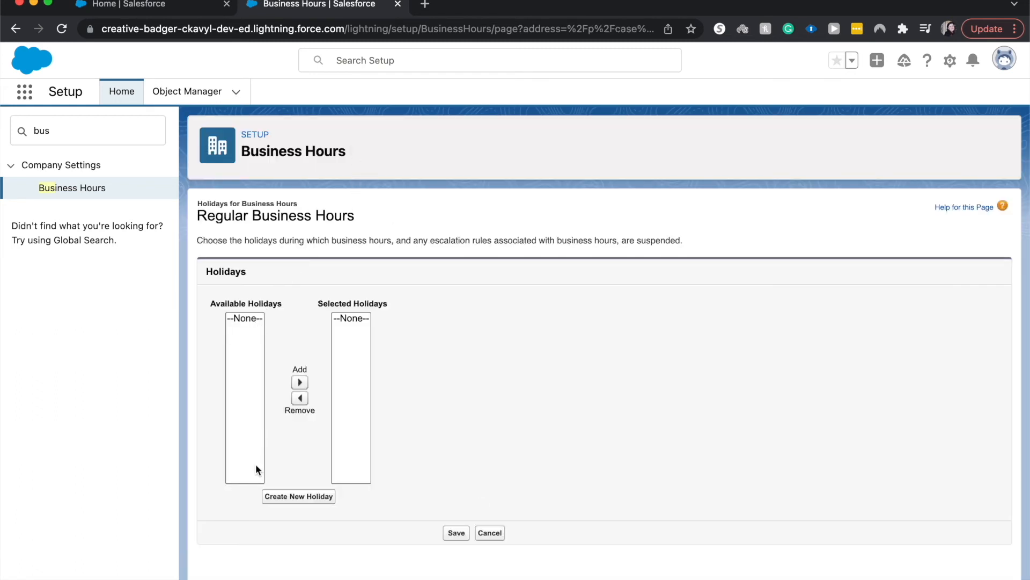
Create a '4th July' holiday dated July 4, recurring yearly
left_click(298, 496)
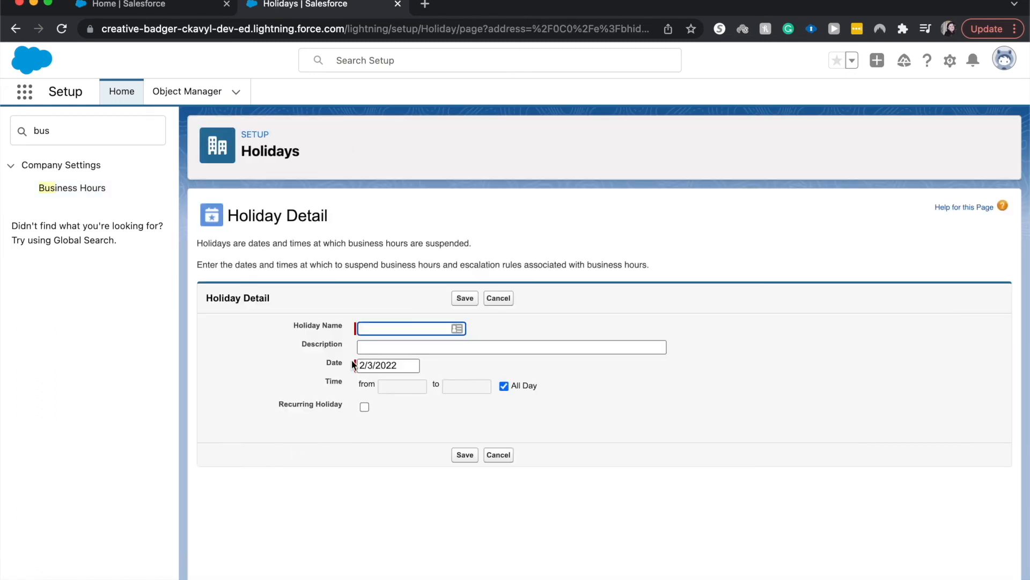
type("4")
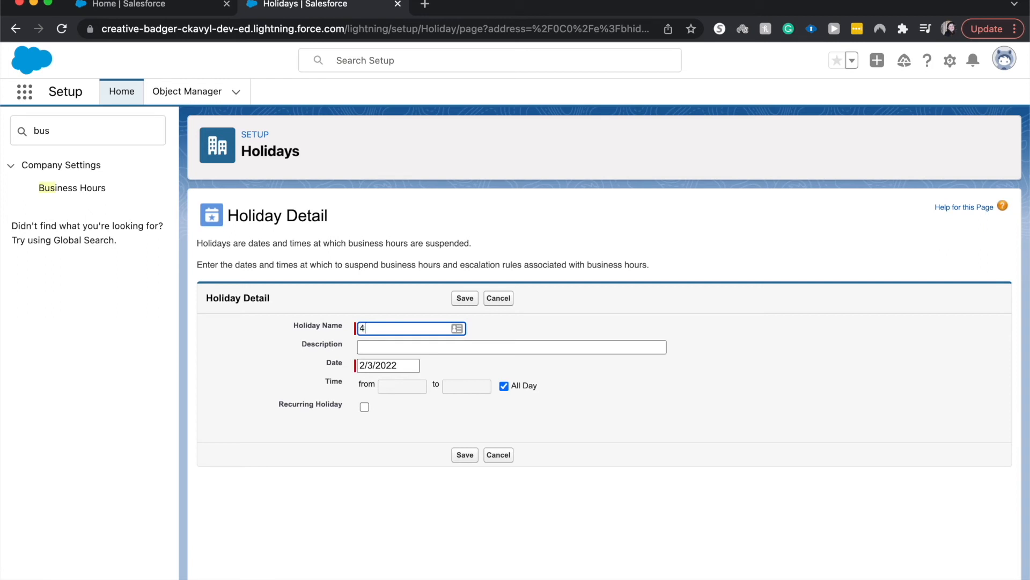
type("th July")
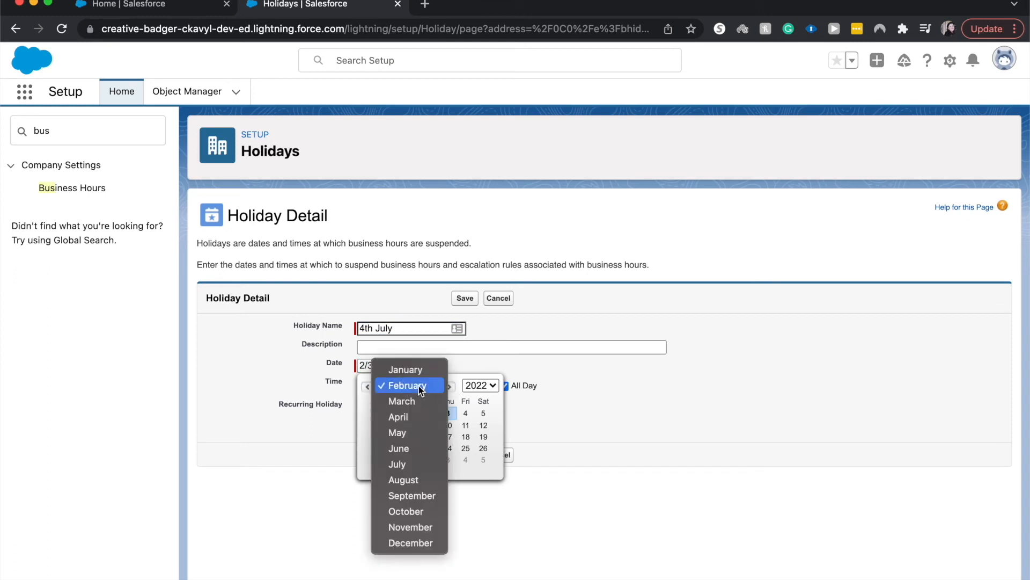
left_click(397, 463)
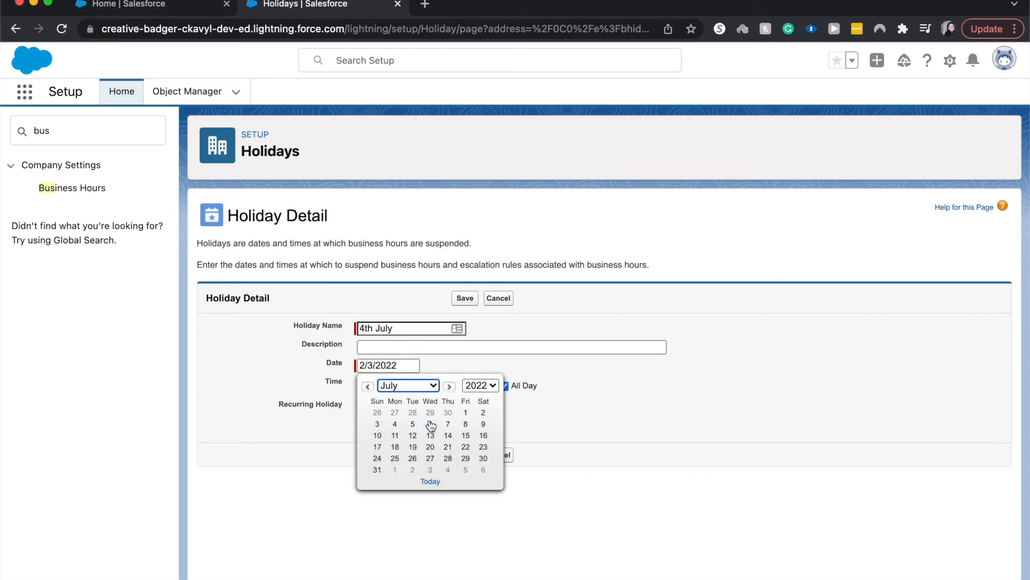
left_click(393, 424)
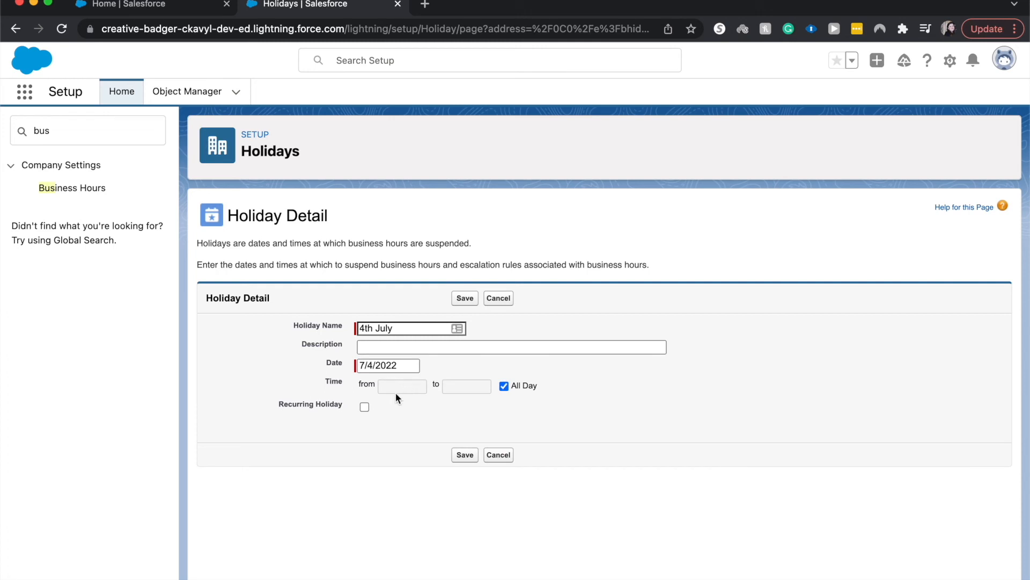
left_click(364, 407)
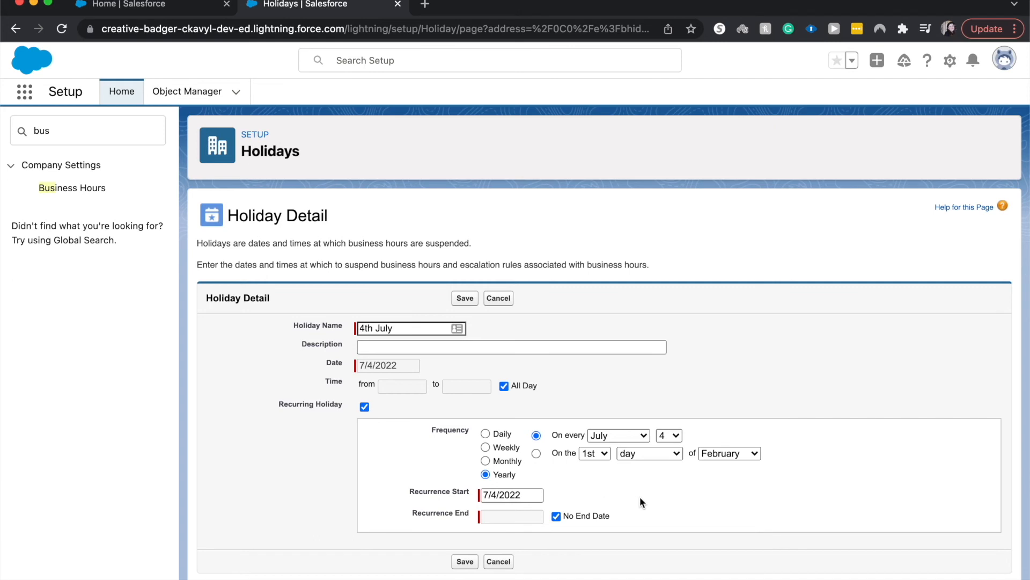
mouse_move(452, 525)
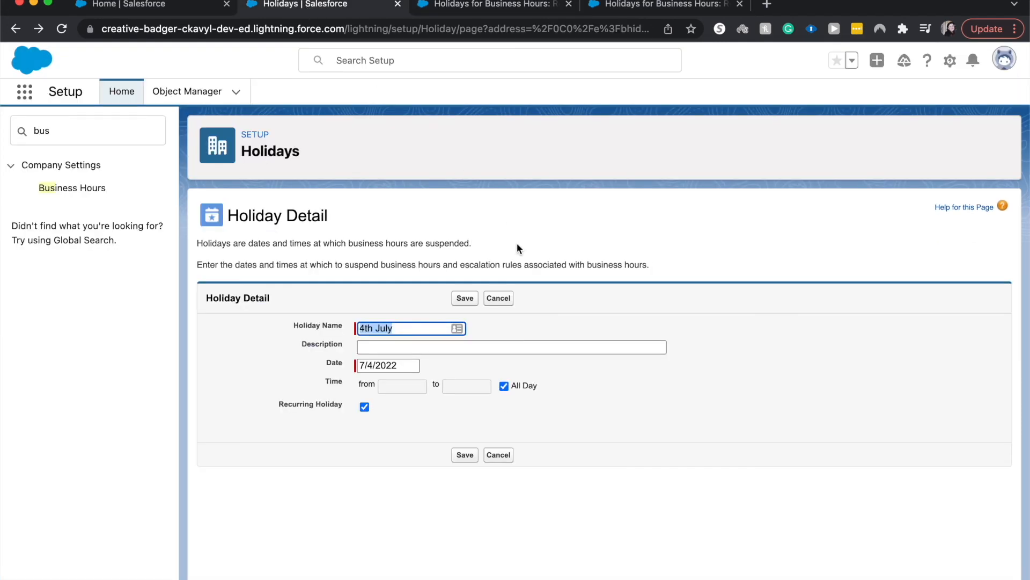
Go back to Business Hours and view the Regular Business Hours record with its holiday
left_click(72, 187)
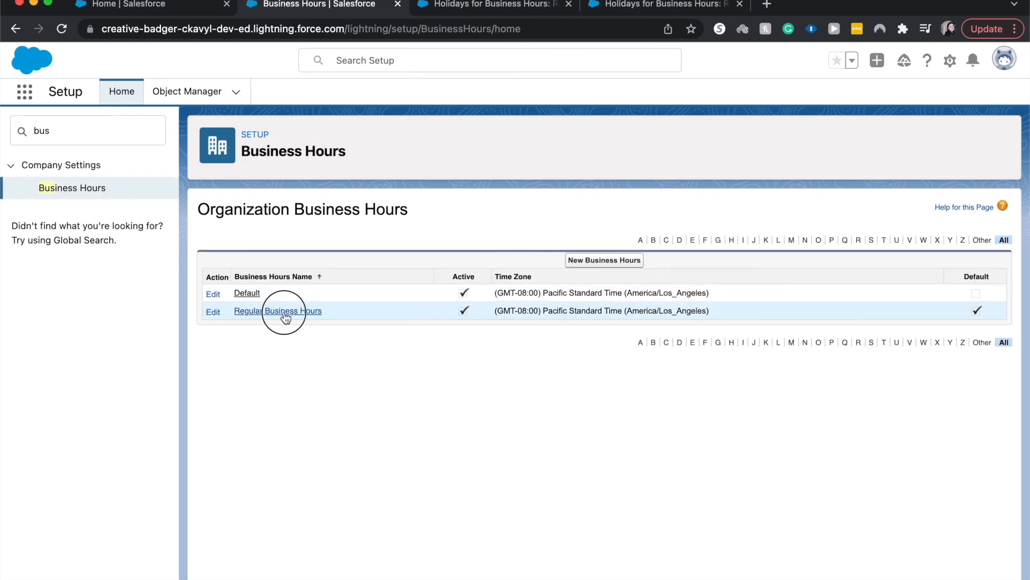
left_click(277, 310)
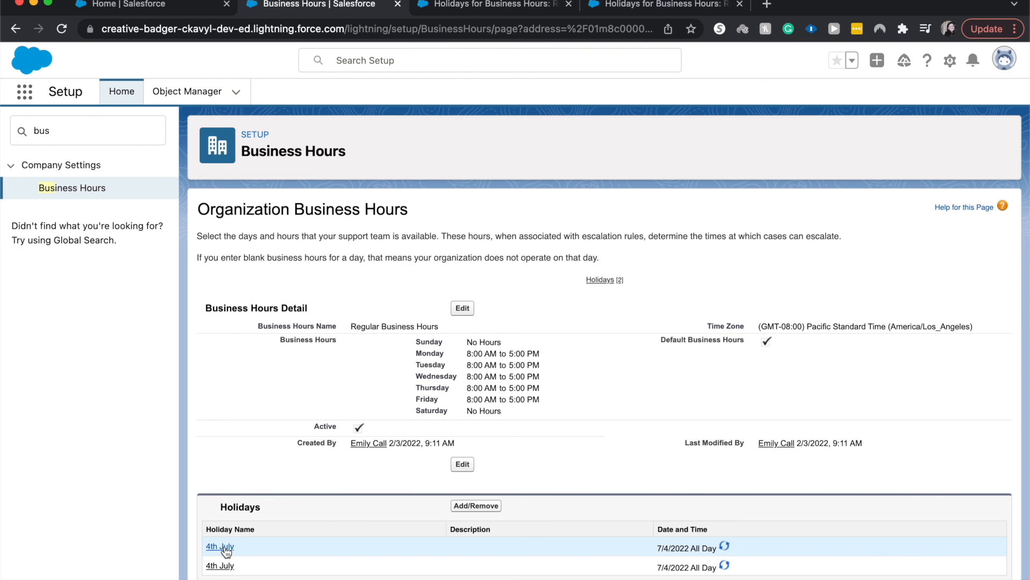
mouse_move(229, 404)
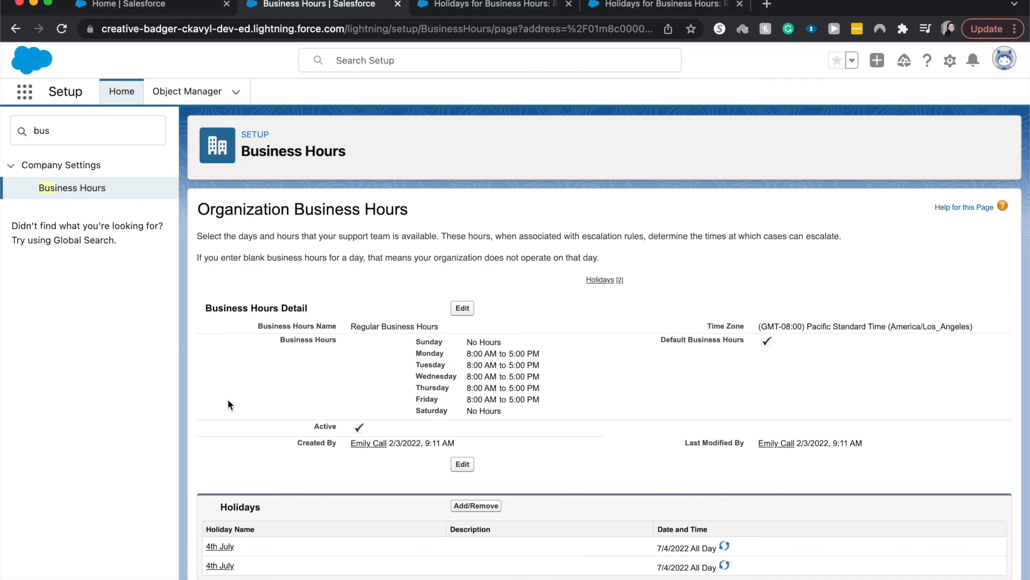